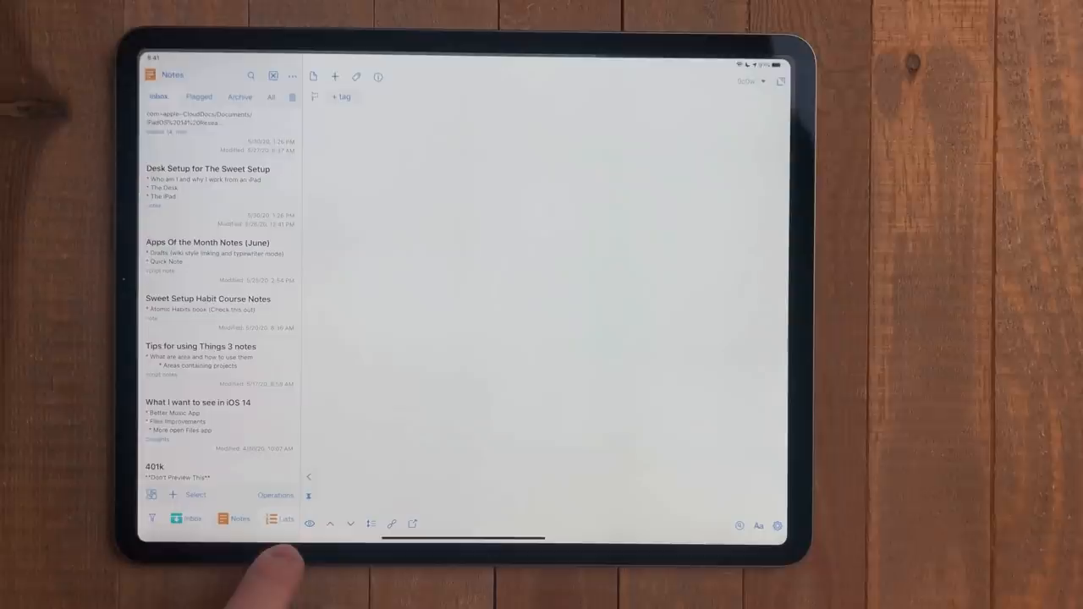
Write the 'test' draft reading 'This is a test draft', tagged test, ipados 14, note.
scroll("down", 3)
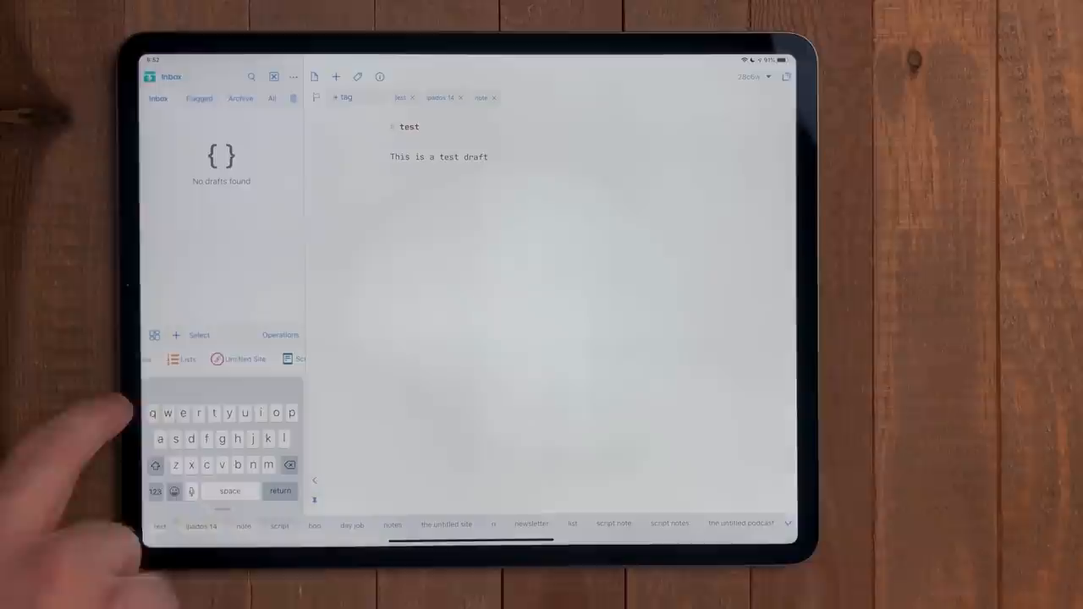
left_click(279, 526)
type("tes")
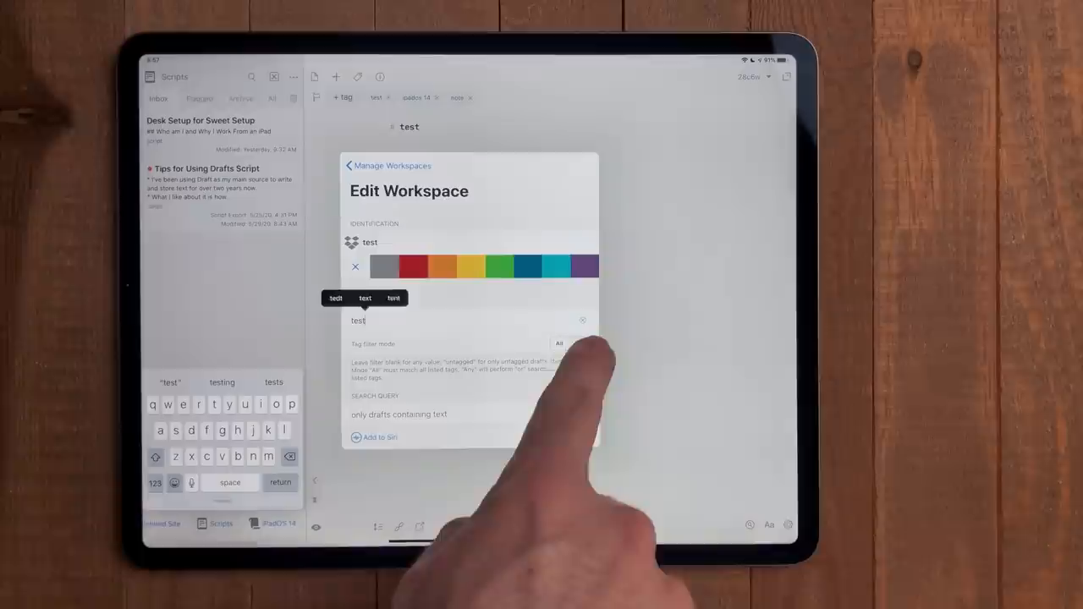
Enter the test tag into the test workspace's Tag Filter field.
type("t")
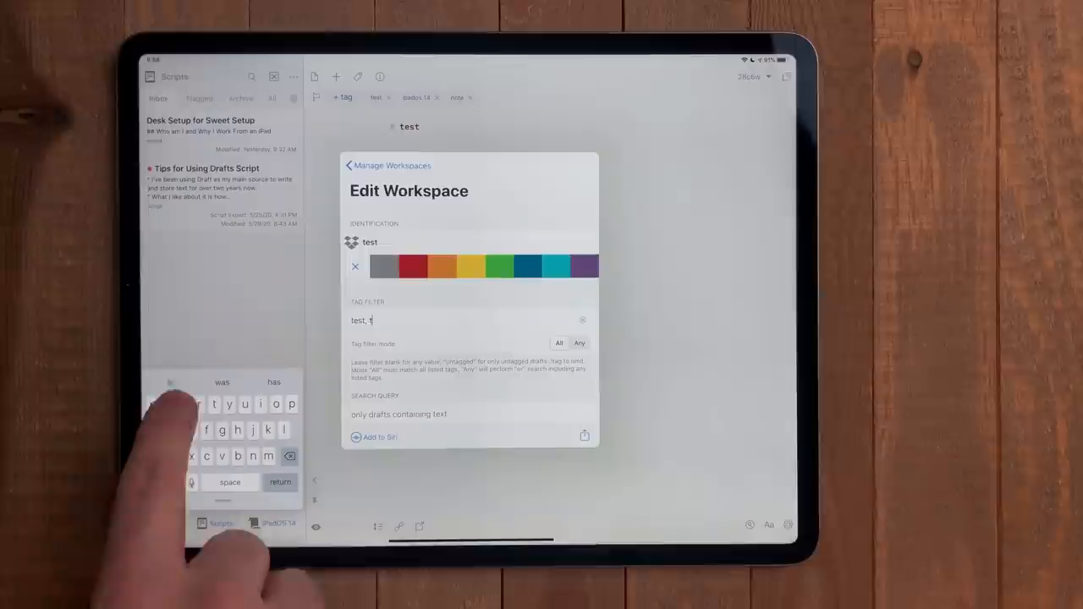
type("ests")
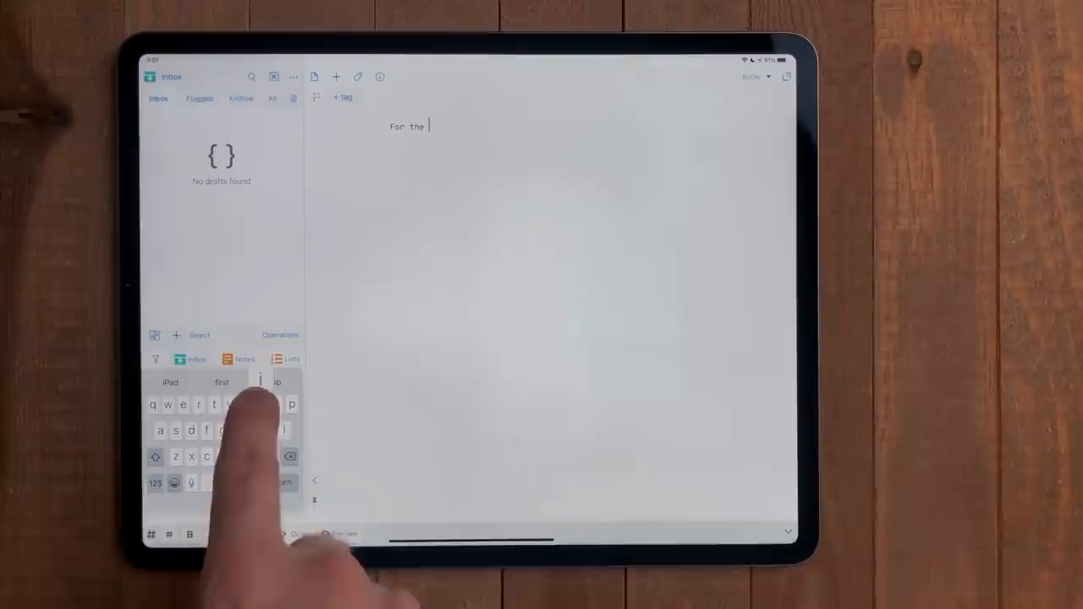
Type 'For the inbox' as a new draft with no tags.
type("inbox")
type("u")
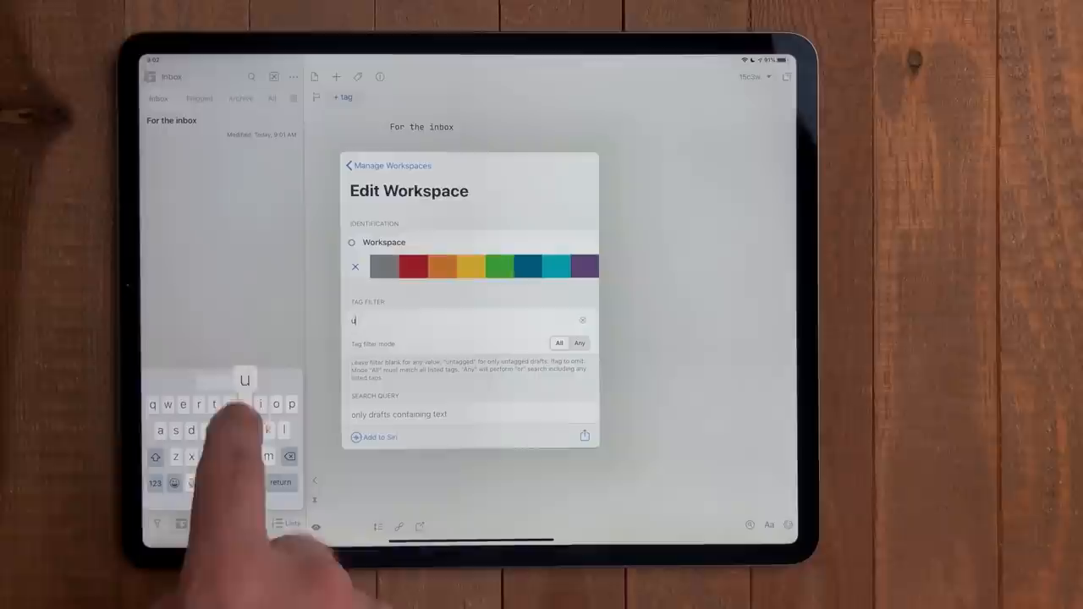
Set the new workspace's Tag Filter to 'untagged'.
type("ntagged")
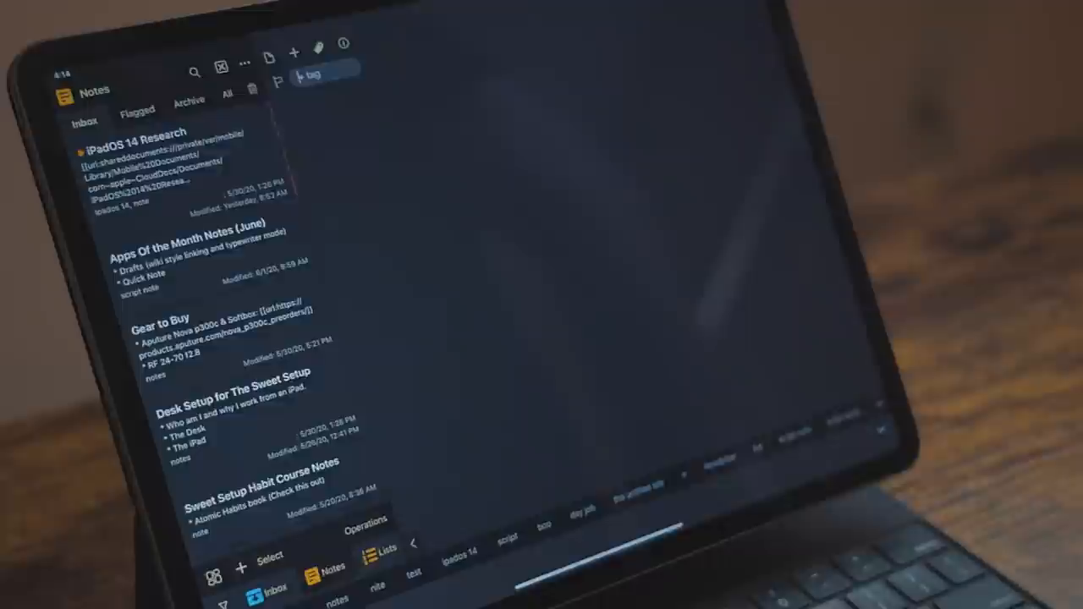
Start an empty draft and type the wiki link [[test for wiki]].
left_click(152, 164)
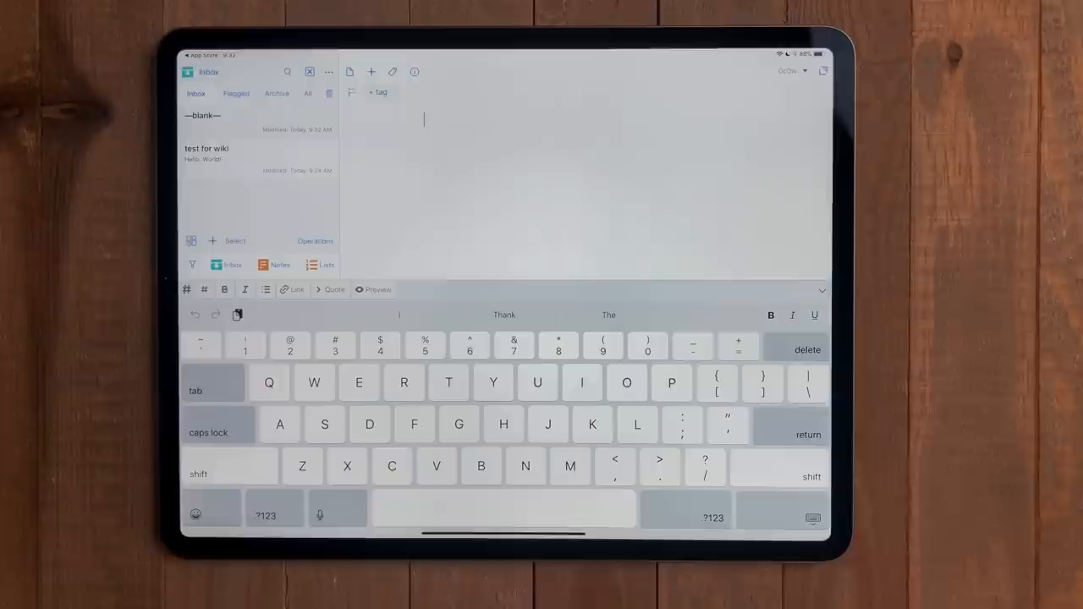
type("[[test for wiki")
type("[[s:hello")
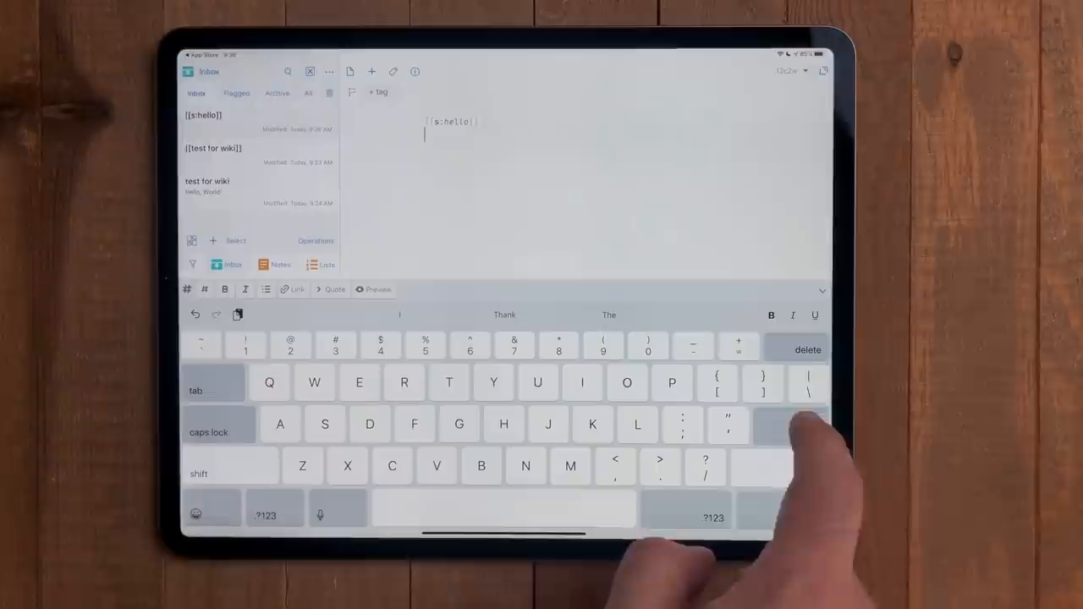
Add the [[w:notes]] workspace link below [[s:hello]] in the draft.
type("[[w:notes")
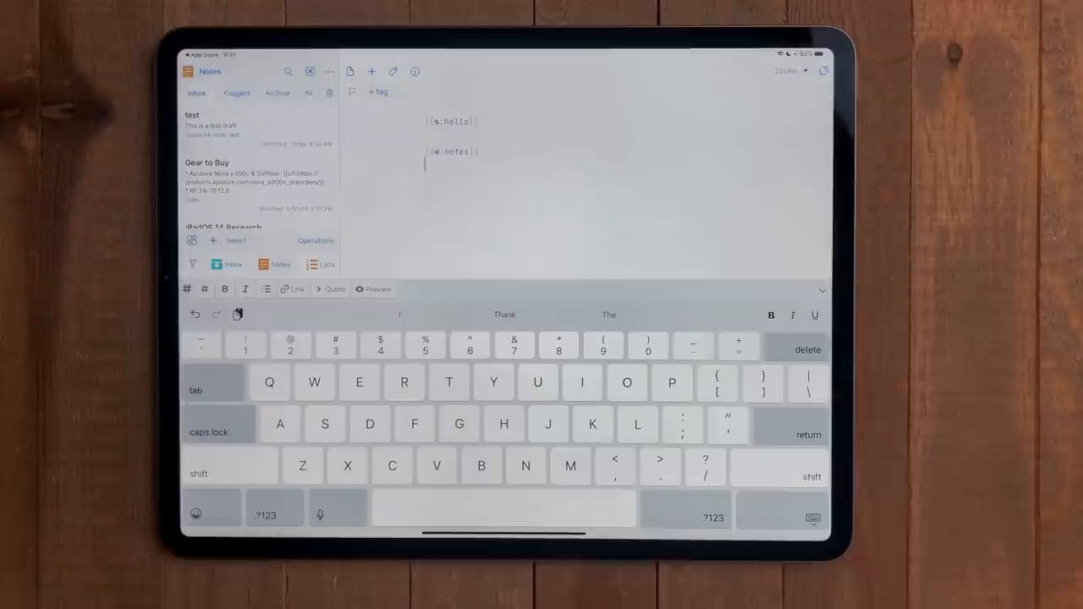
type("[[google:")
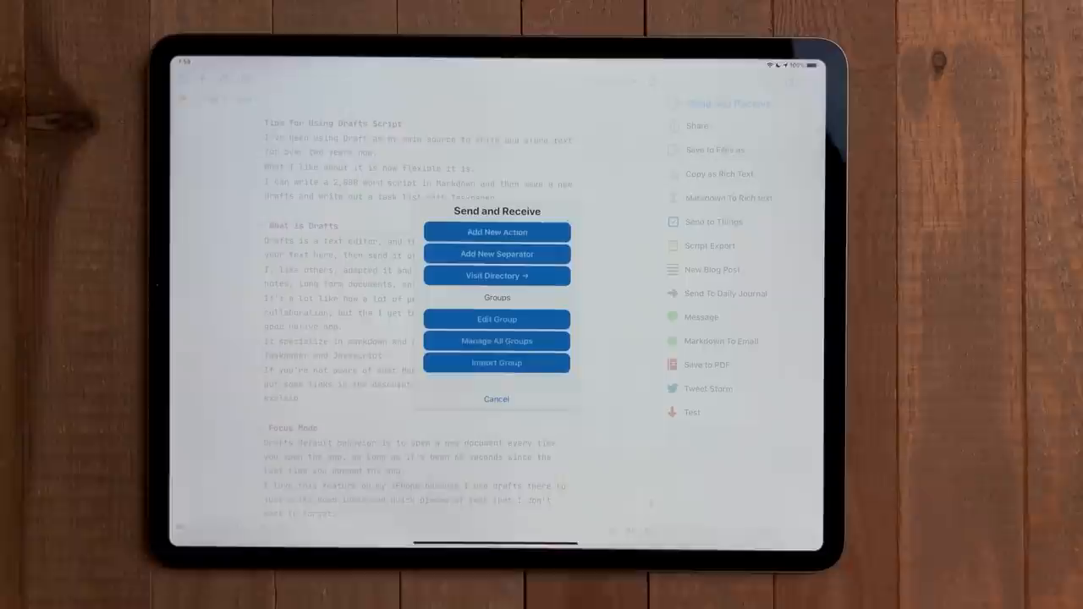
Visit the Drafts Action Directory from the Send and Receive group's options.
left_click(496, 275)
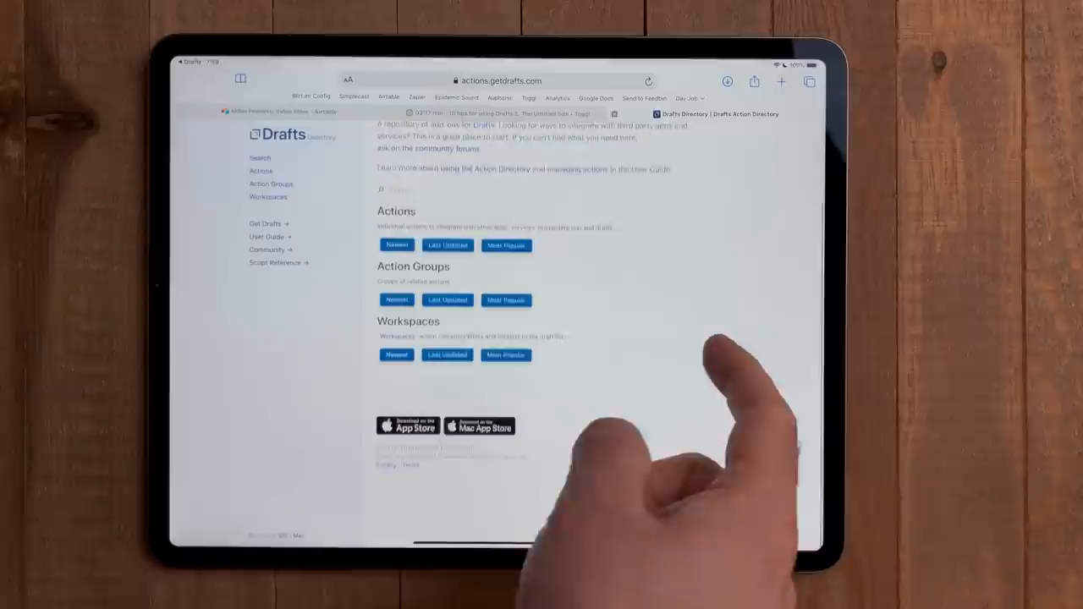
List the Most Popular action groups on the directory page.
left_click(505, 245)
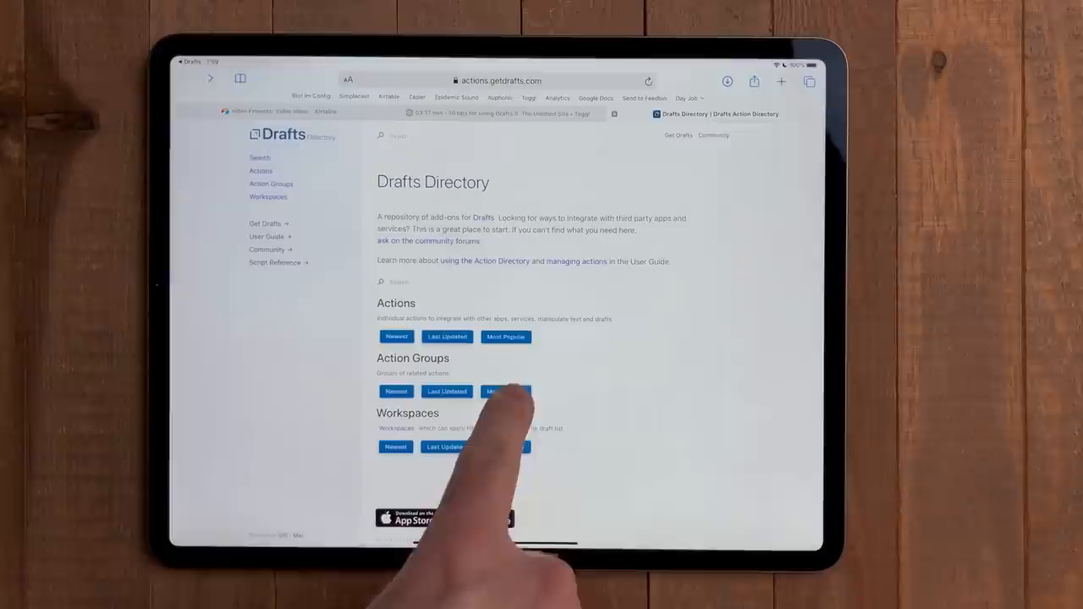
left_click(506, 391)
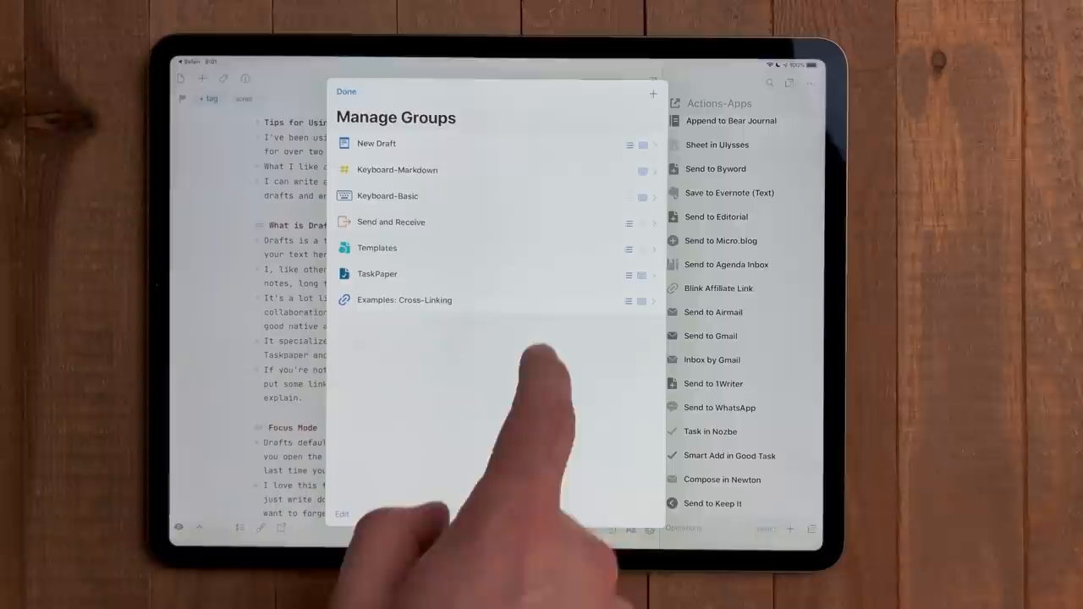
Review the installed action groups in Manage All Groups, including Examples: Cross-Linking.
left_click(346, 92)
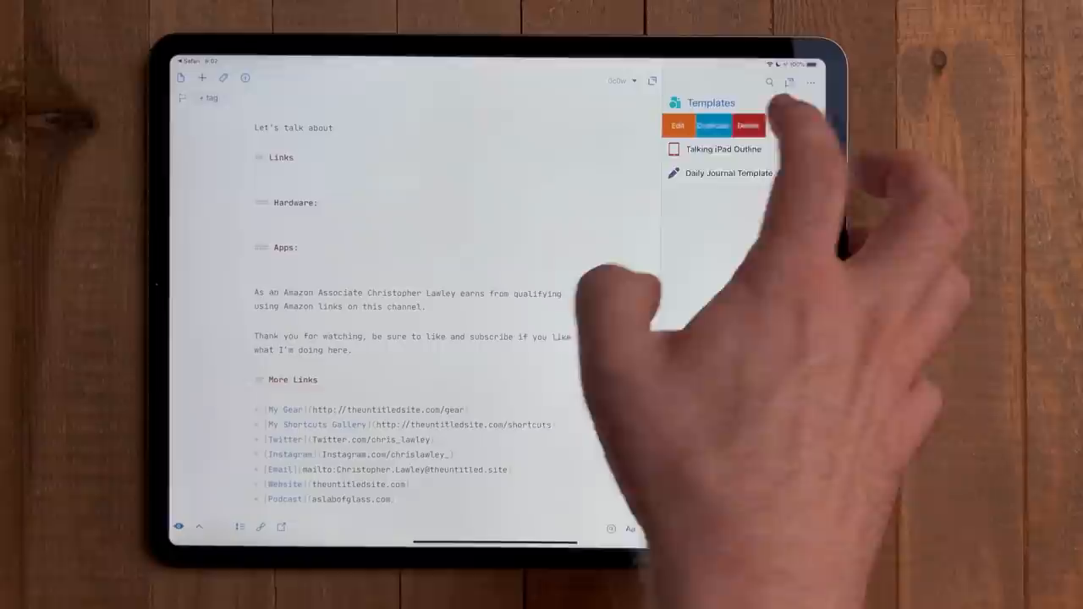
Run the video outline template from the Templates action group.
left_click(721, 124)
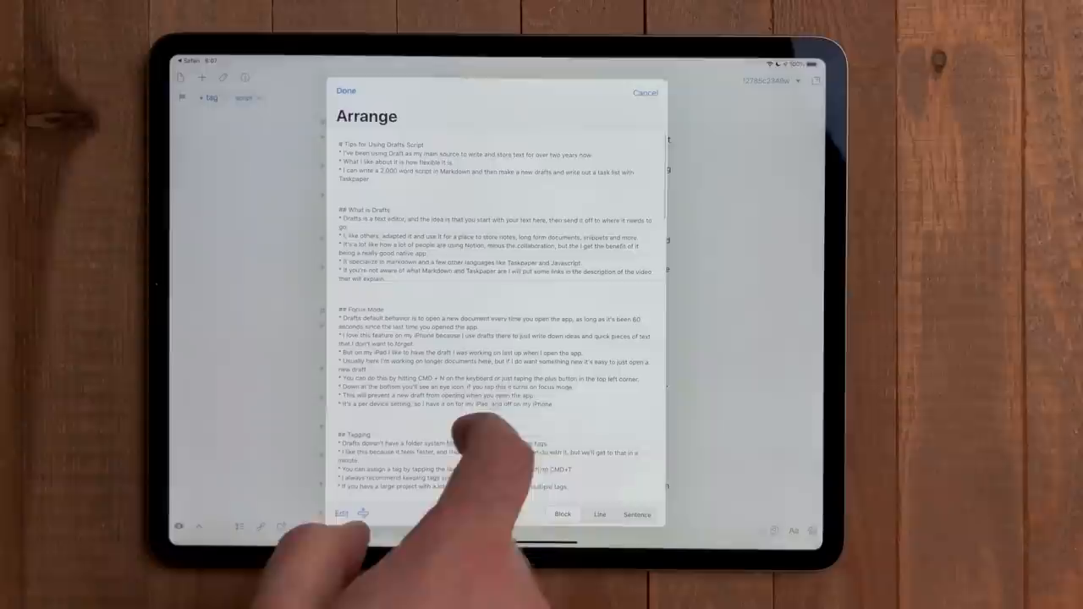
Scroll the tips script down to its Task Management, Markdown and Taskpaper sections.
scroll("down", 3)
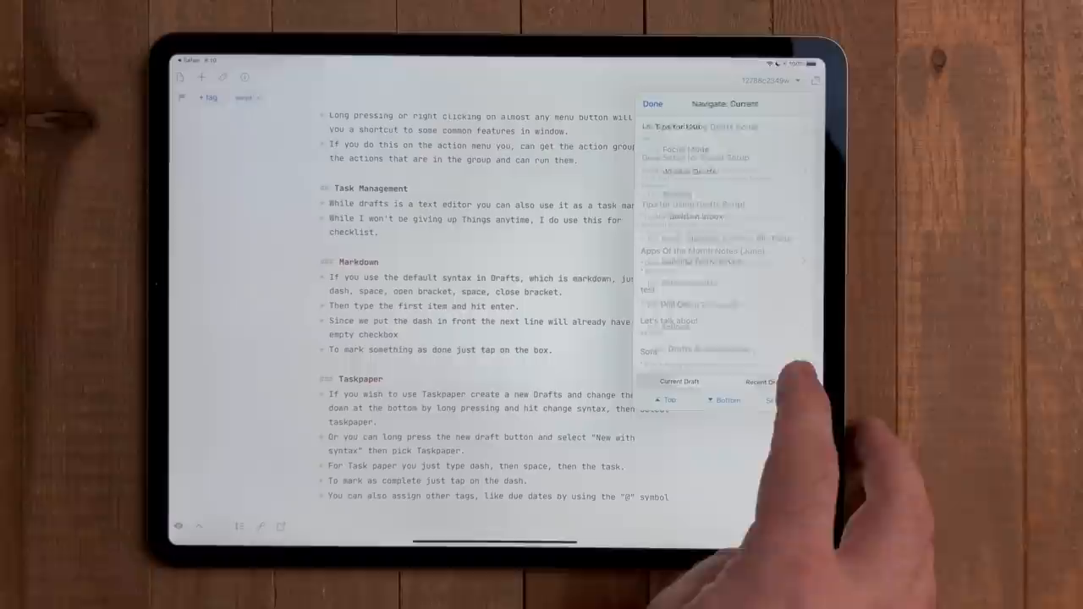
Show headings from recently edited drafts in the Navigate panel.
left_click(653, 103)
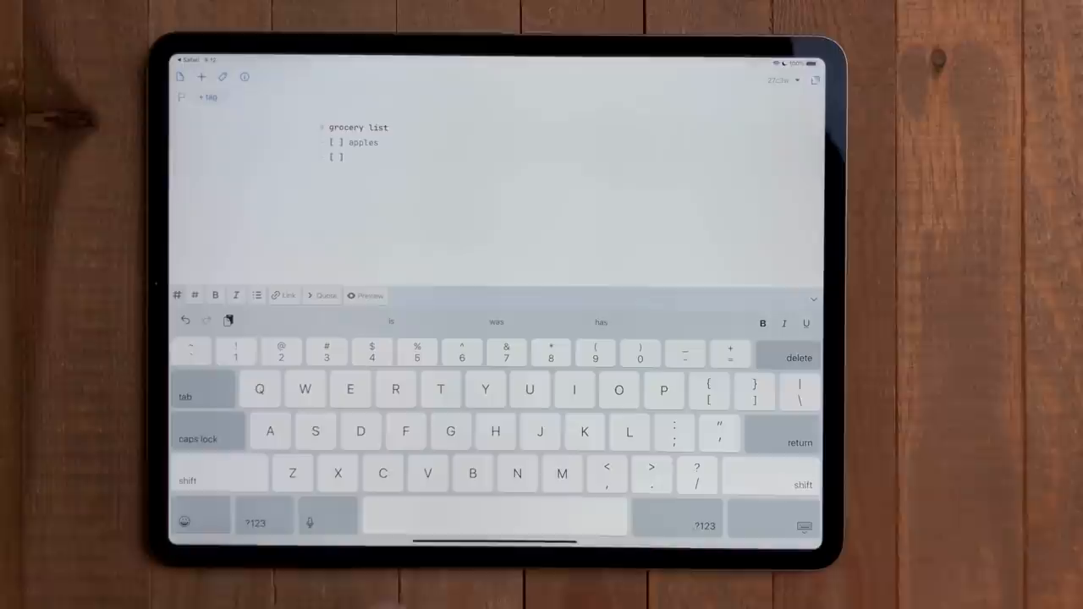
Add 'Pears' as the second unchecked grocery list item.
type("Pears")
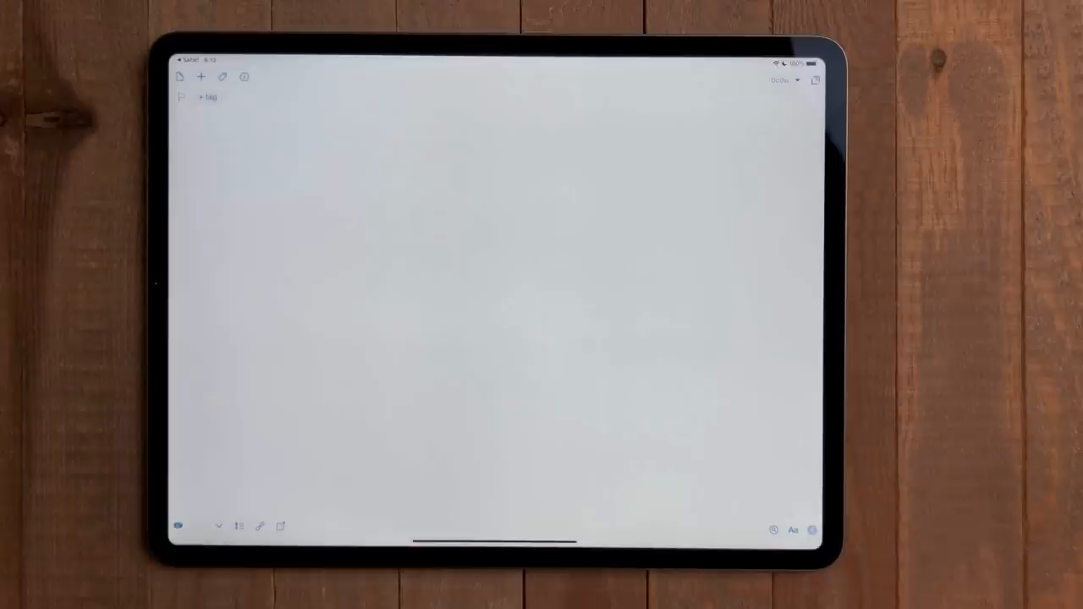
Bring up the new-draft syntax choices to pick Taskpaper.
left_click(201, 77)
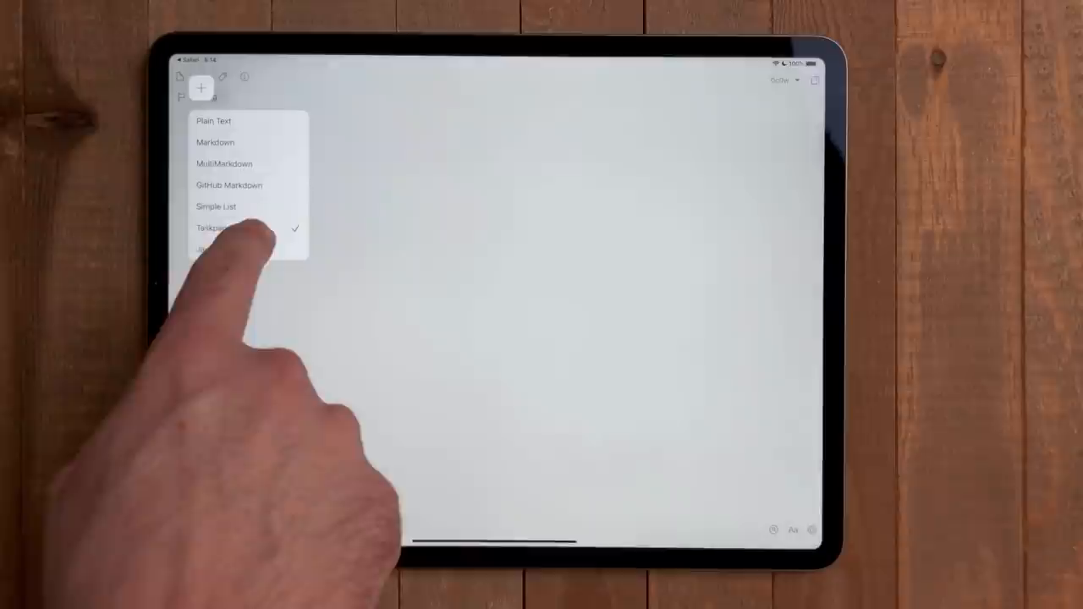